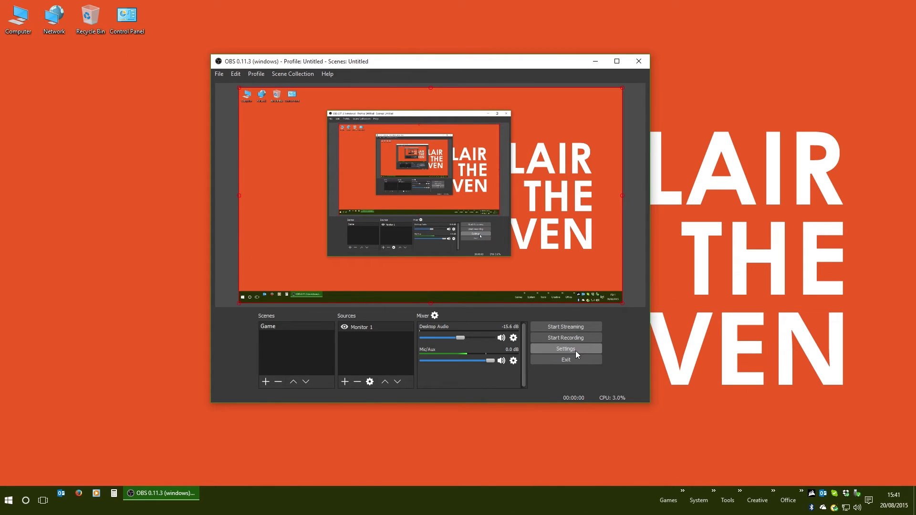
Step: In Output > Recording settings, choose the mp4 recording format and enable audio tracks 1 and 2
left_click(564, 349)
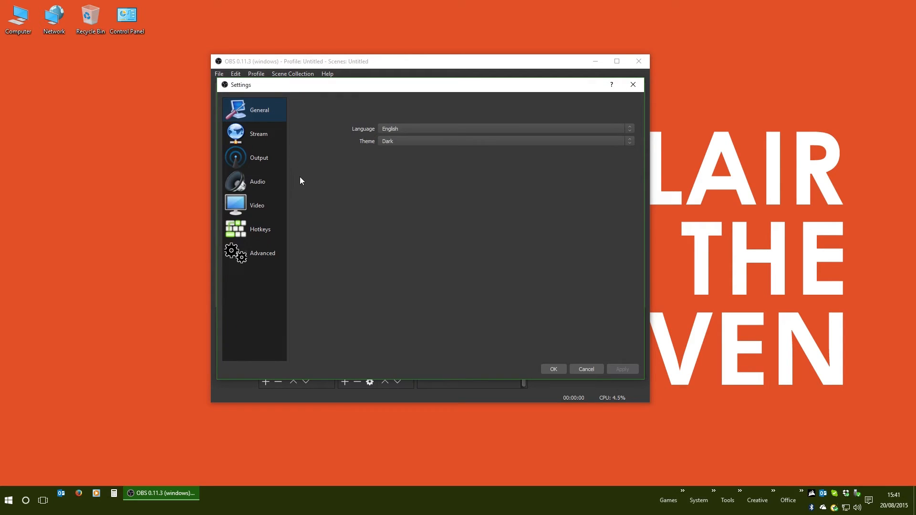
left_click(258, 157)
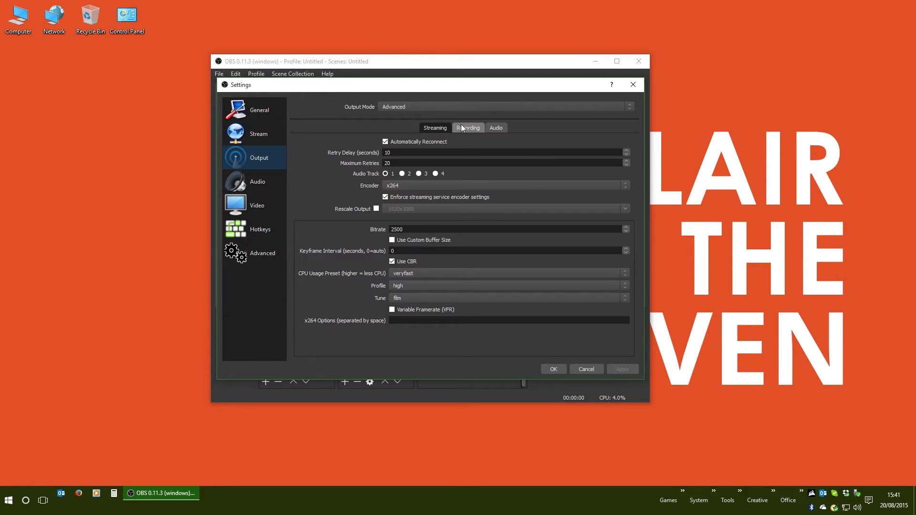
left_click(468, 128)
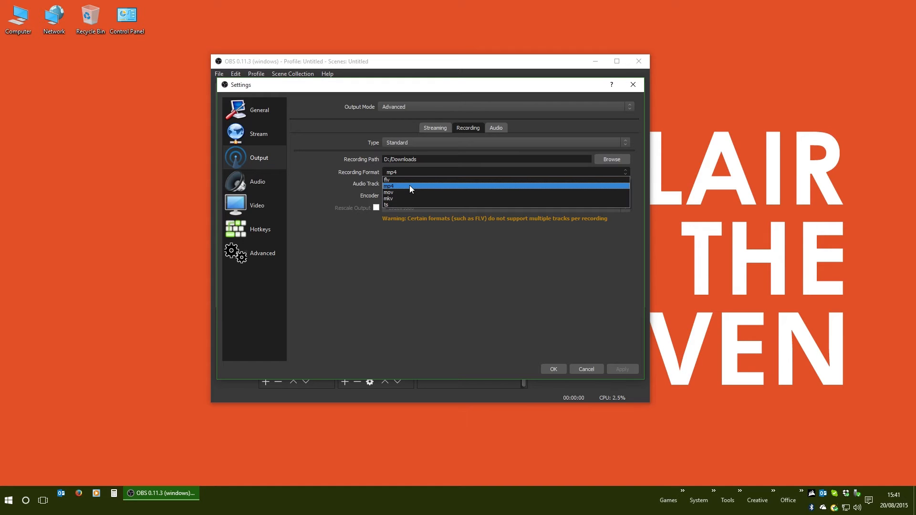
left_click(388, 187)
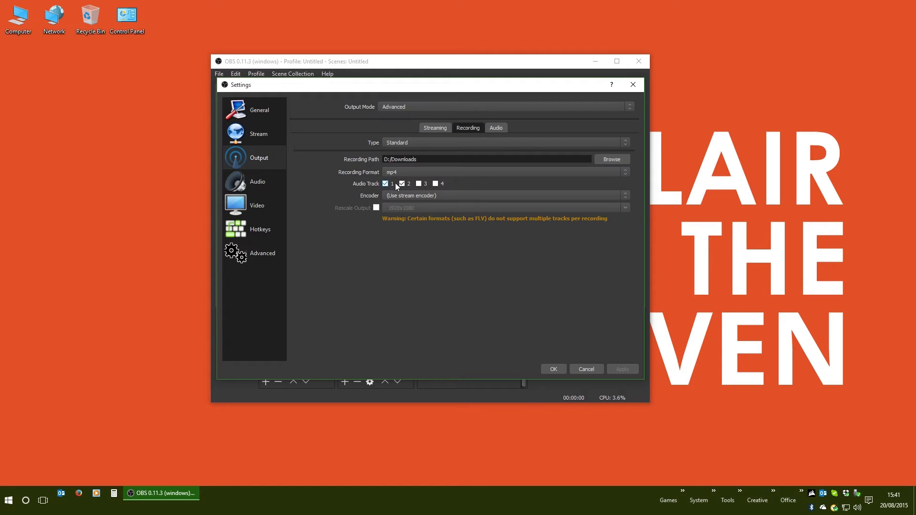
mouse_move(385, 188)
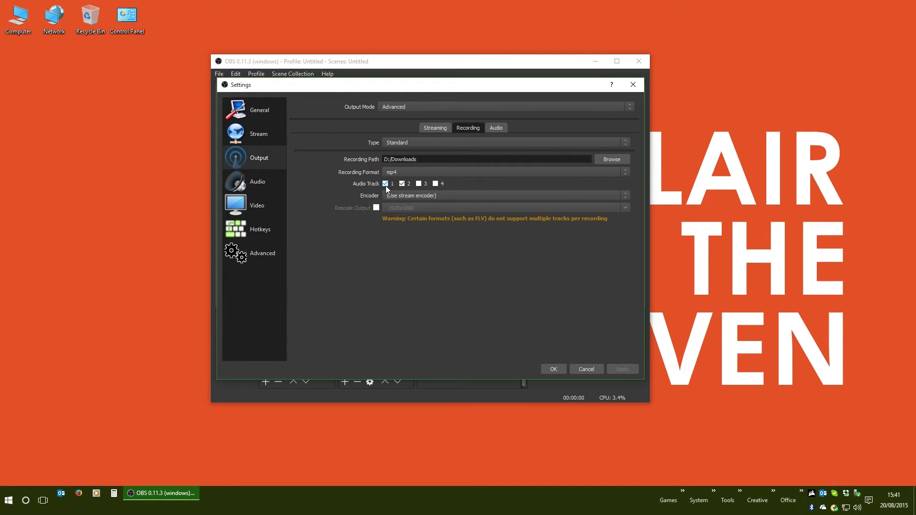
left_click(401, 184)
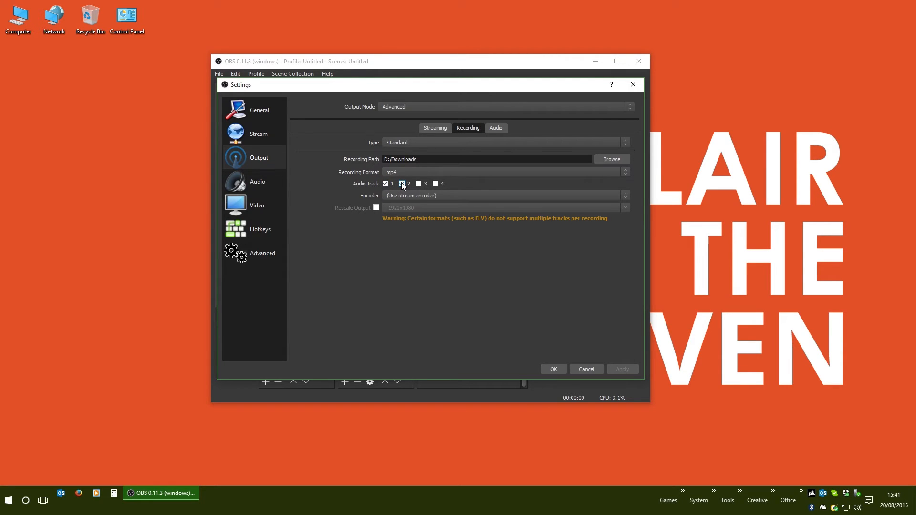
left_click(402, 184)
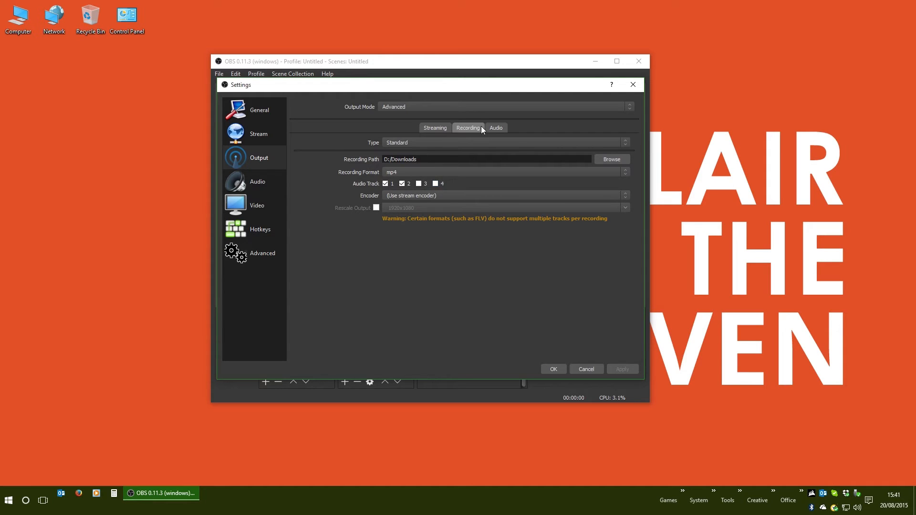
Step: Name audio track 1 'Desktop' and track 2 'Microphone', then apply and close the settings
left_click(495, 127)
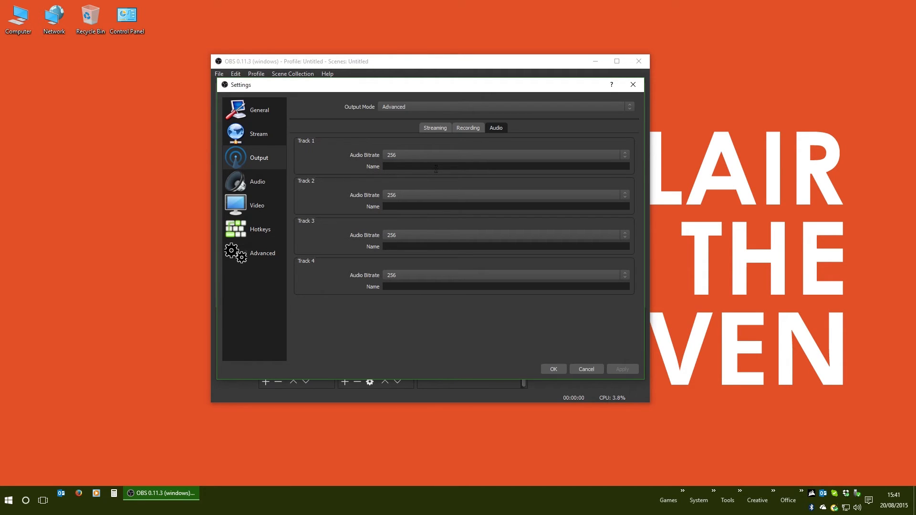
type("Desktop")
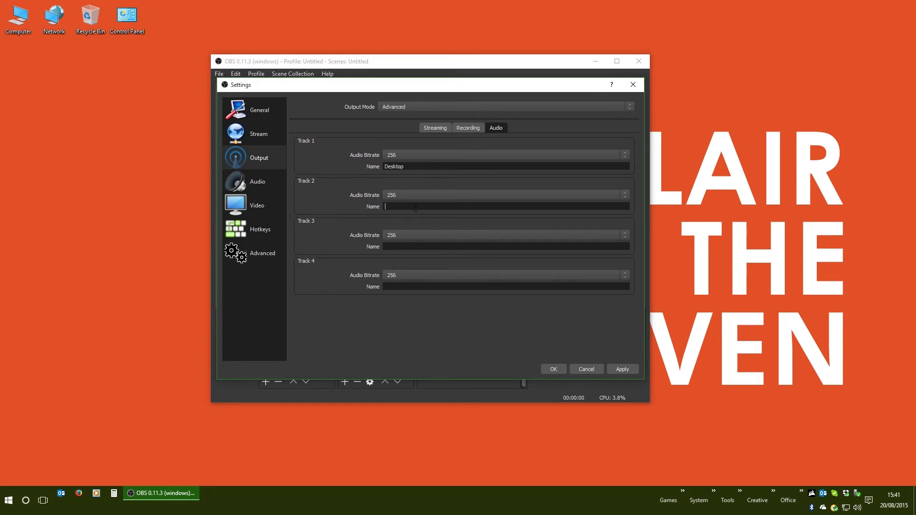
type("Microphone")
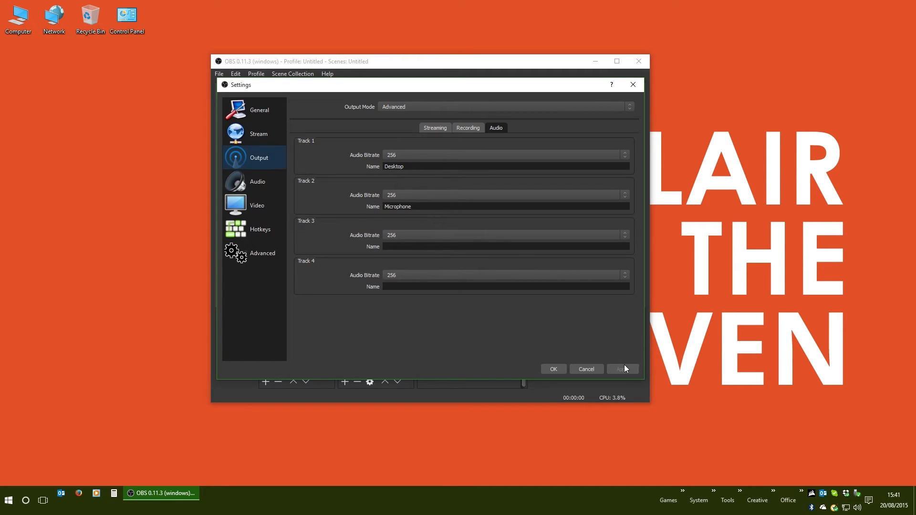
mouse_move(423, 198)
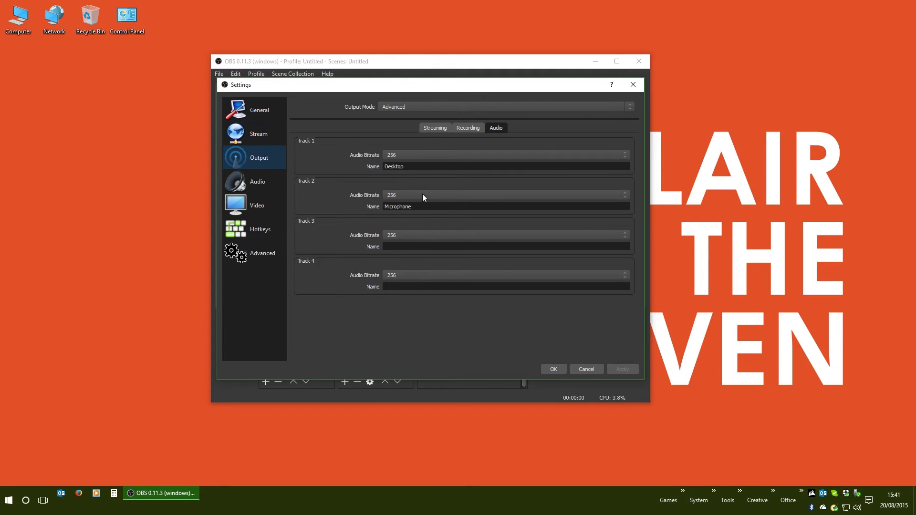
mouse_move(319, 244)
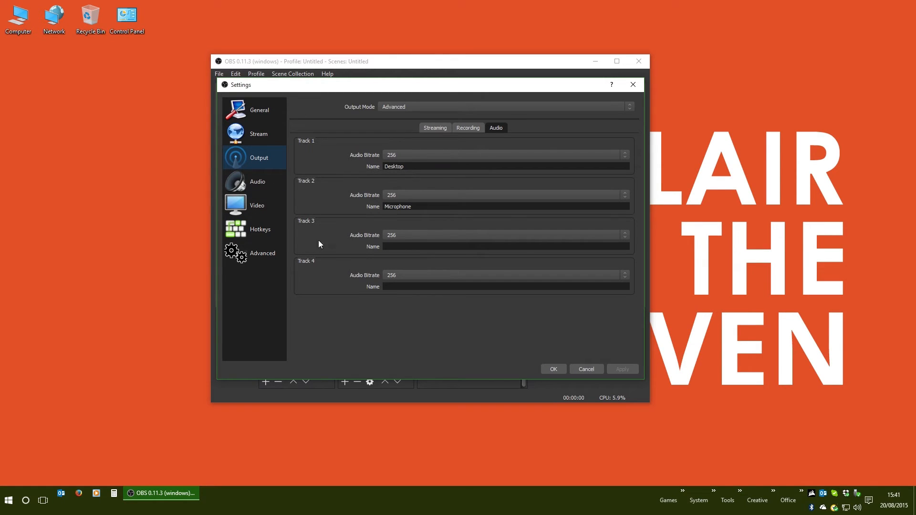
mouse_move(539, 363)
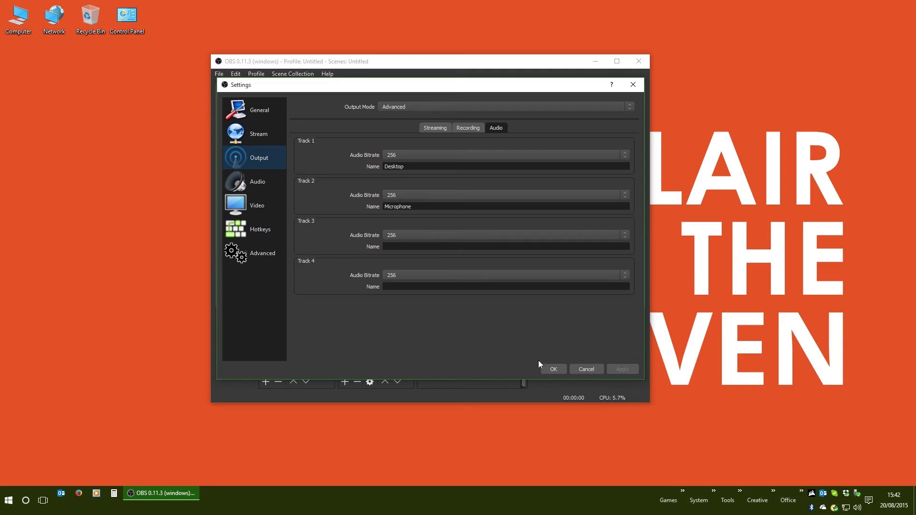
left_click(552, 369)
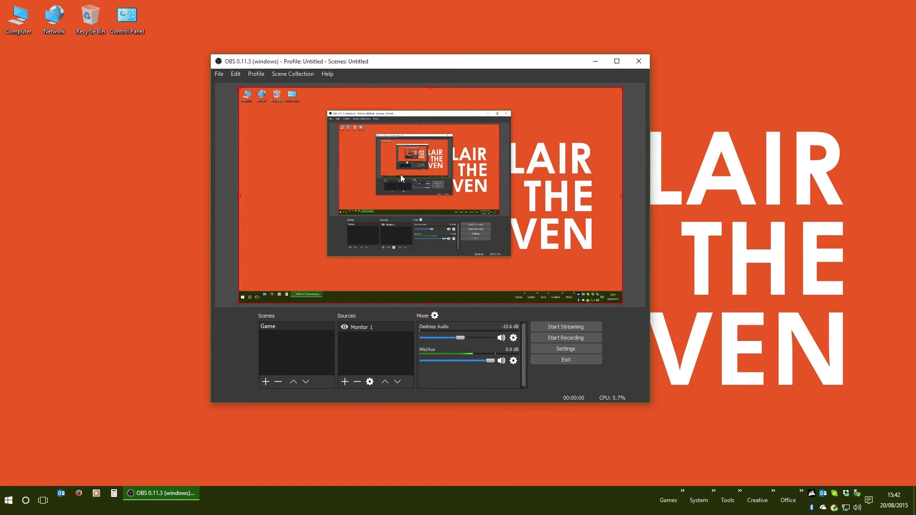
mouse_move(267, 82)
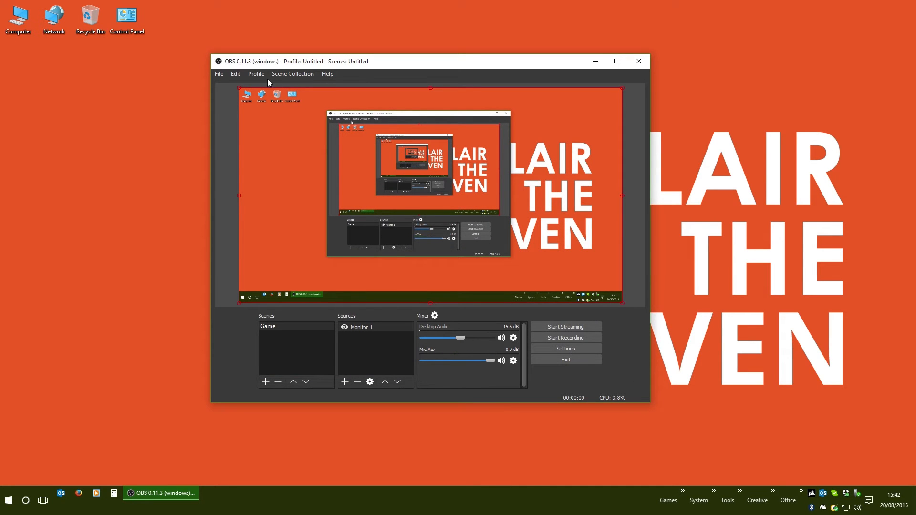
Step: In Advanced Audio Properties, route Desktop Audio to track 1 only and Mic/Aux to track 2 only
left_click(235, 73)
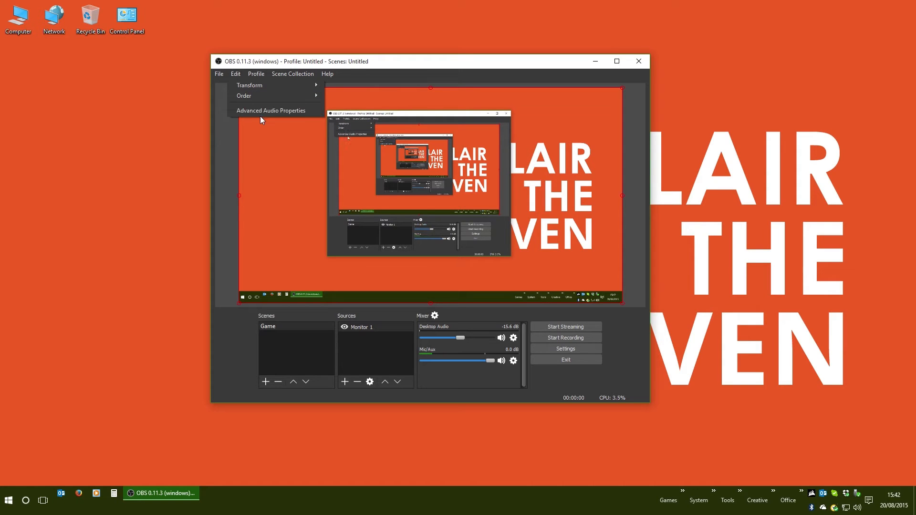
left_click(271, 110)
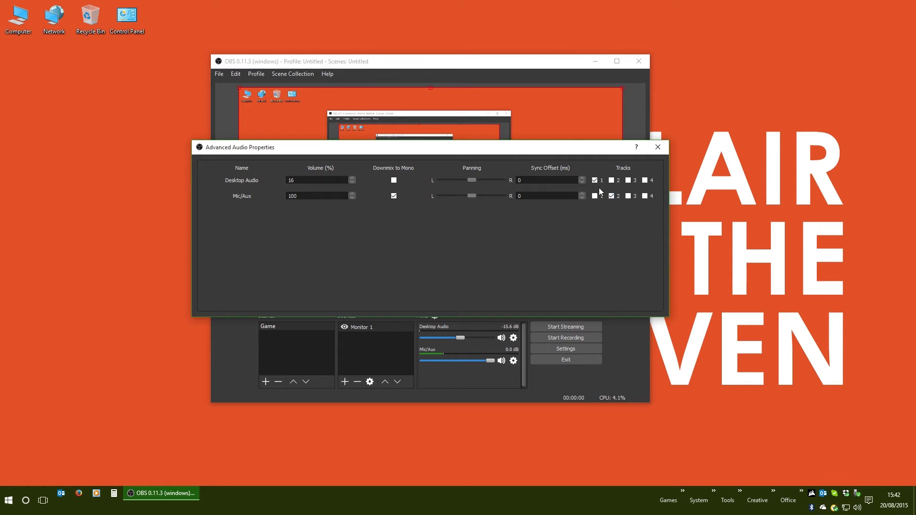
left_click(611, 195)
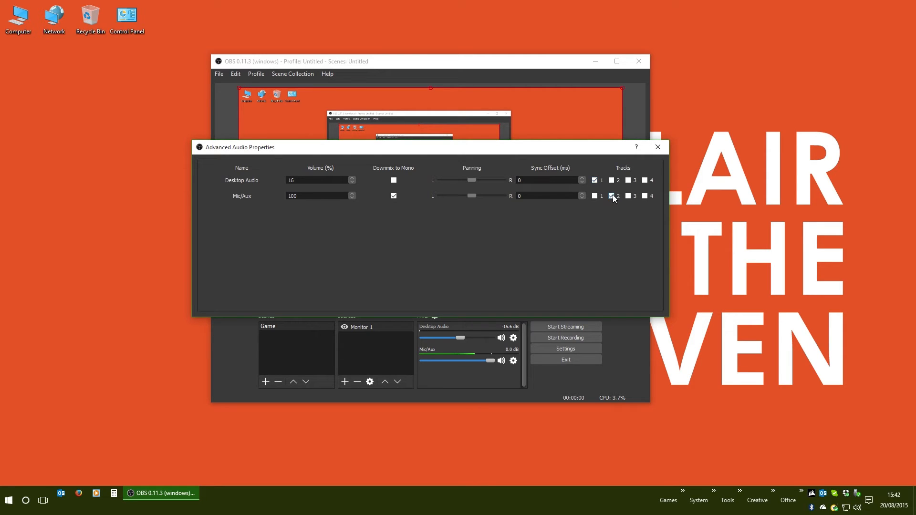
left_click(610, 195)
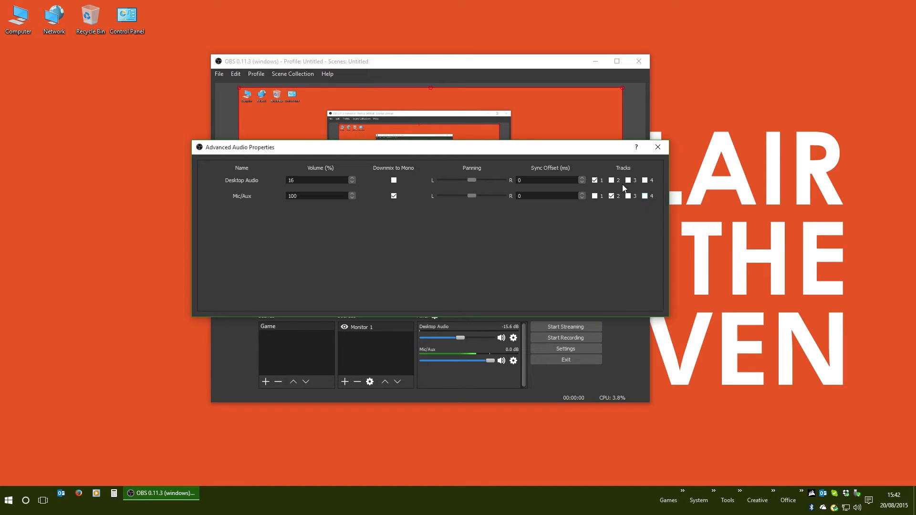
left_click(611, 180)
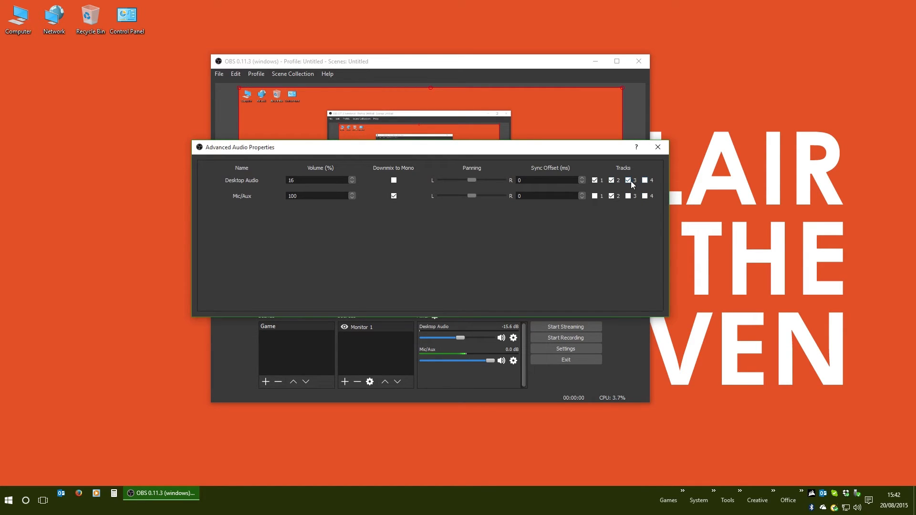
left_click(630, 180)
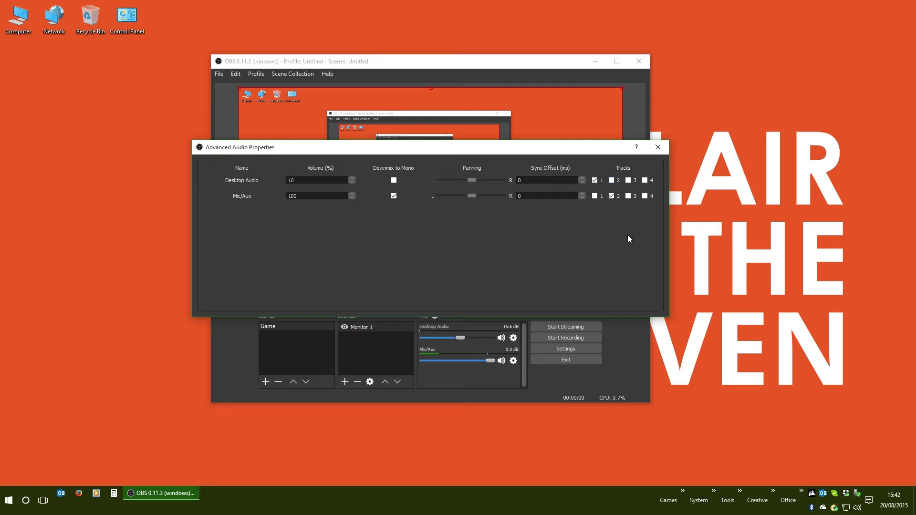
mouse_move(477, 167)
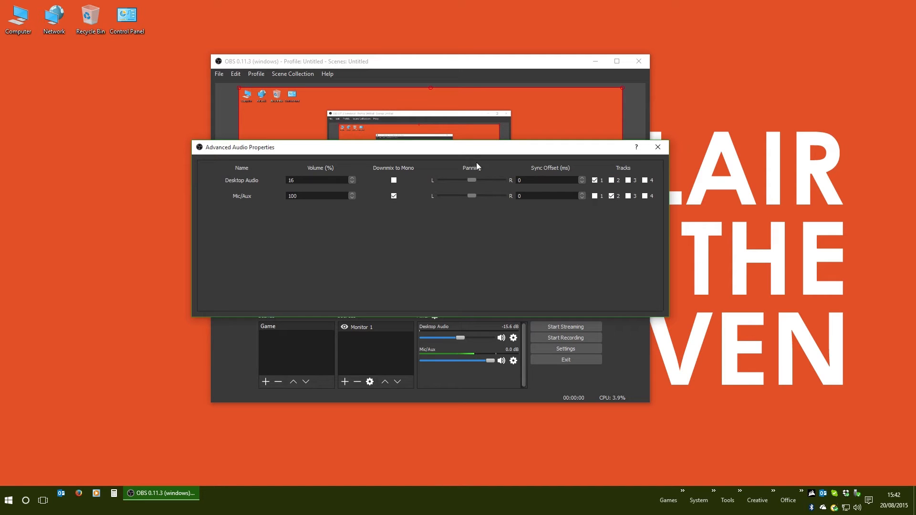
Step: Downmix the Mic/Aux source to mono and close the advanced audio properties
left_click(392, 195)
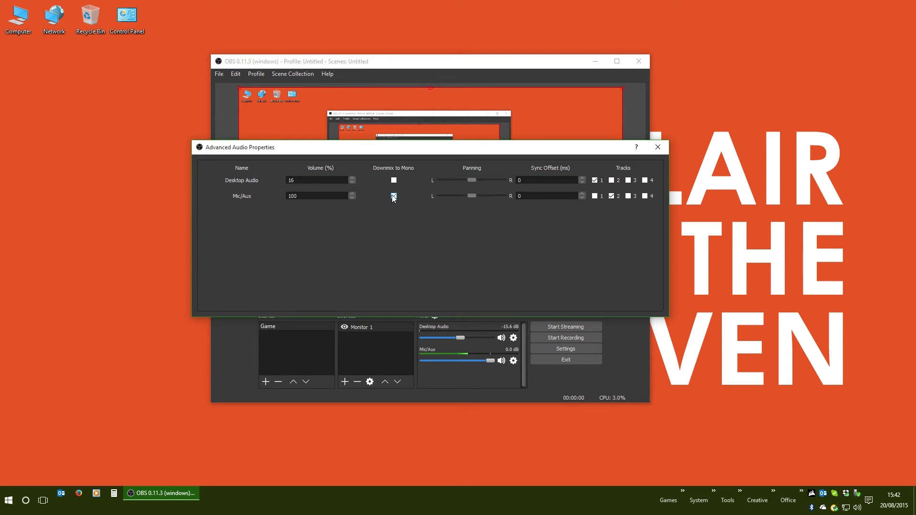
left_click(392, 196)
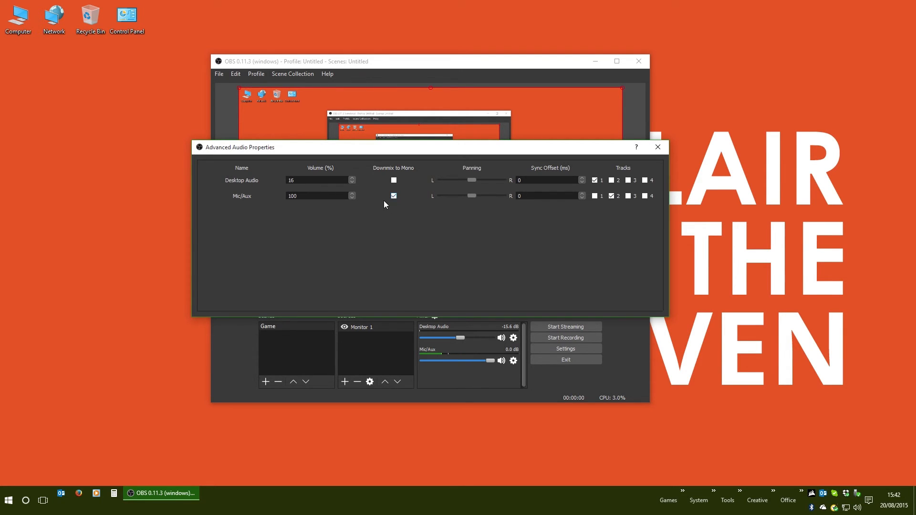
left_click(656, 146)
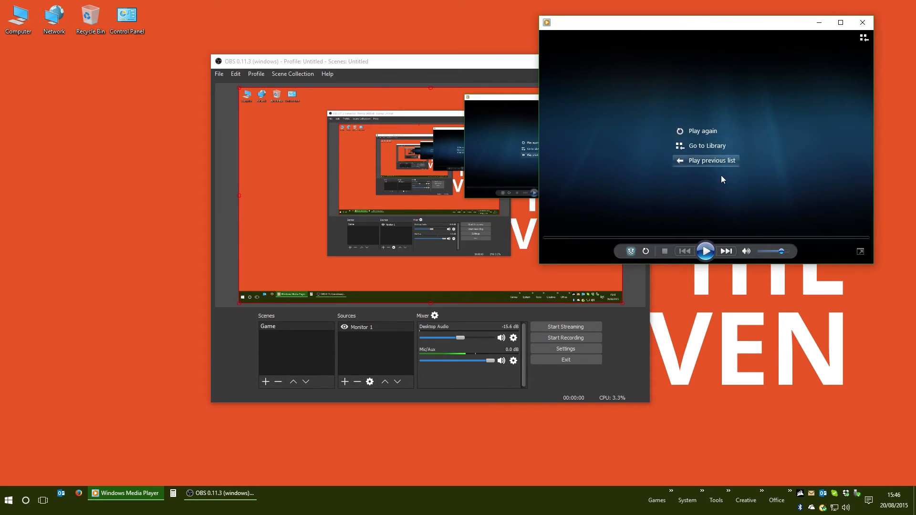
Step: Play the new MP4 recording through to the end in Windows Media Player
left_click(702, 130)
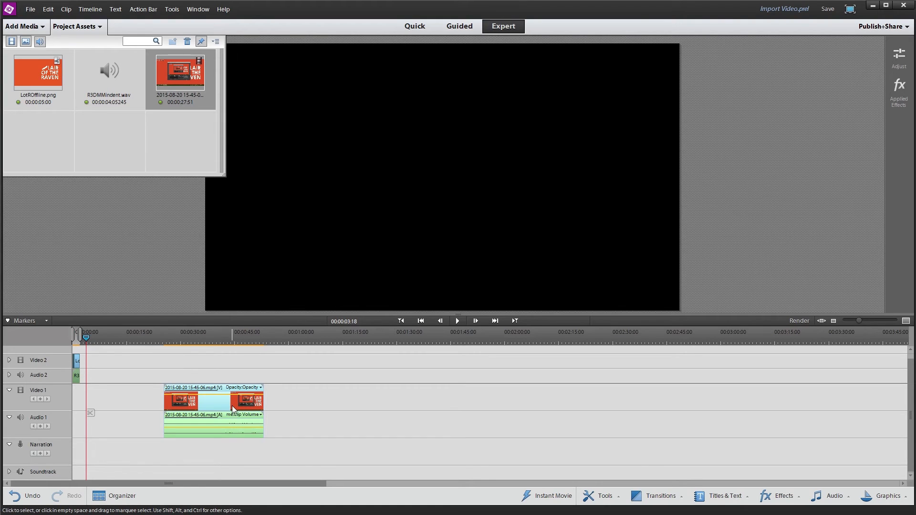
left_click(172, 337)
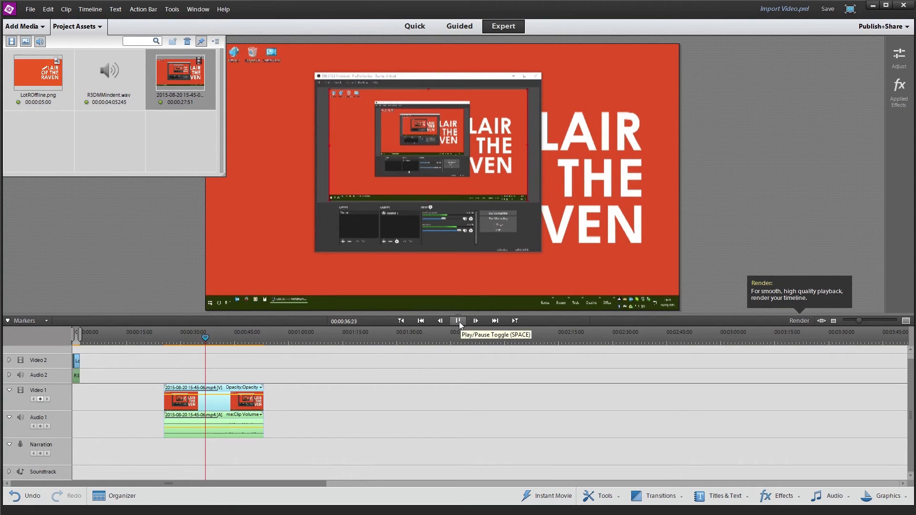
left_click(458, 320)
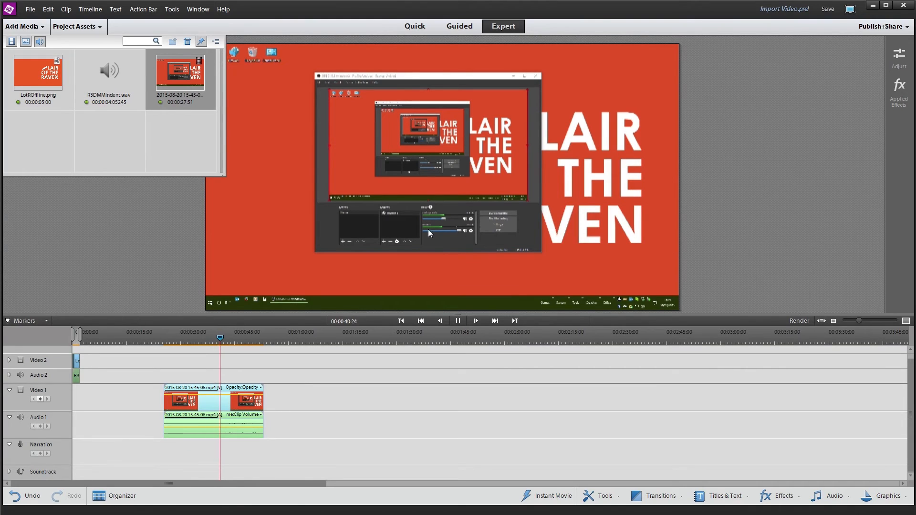
left_click(458, 321)
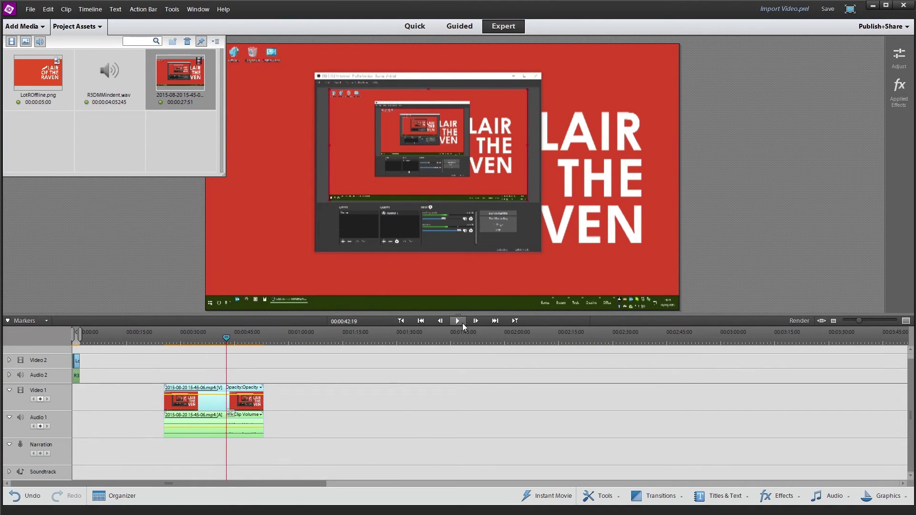
left_click(457, 320)
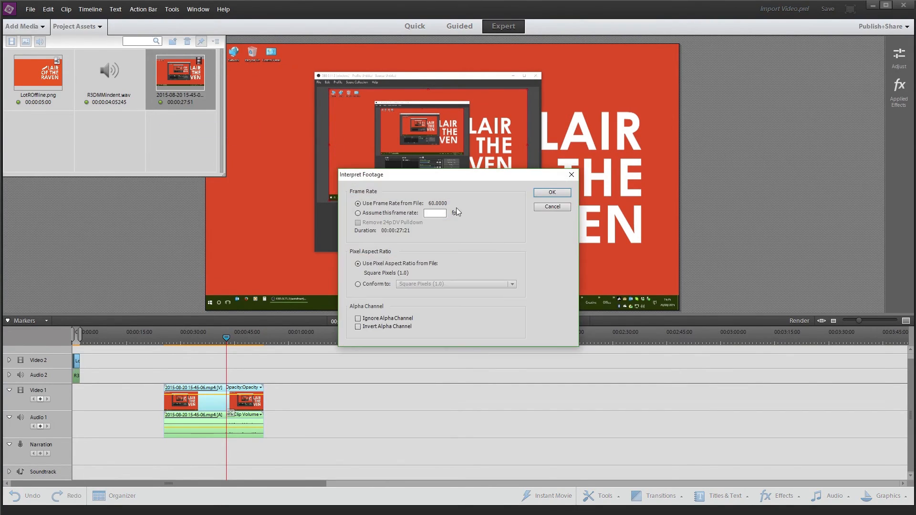
mouse_move(551, 207)
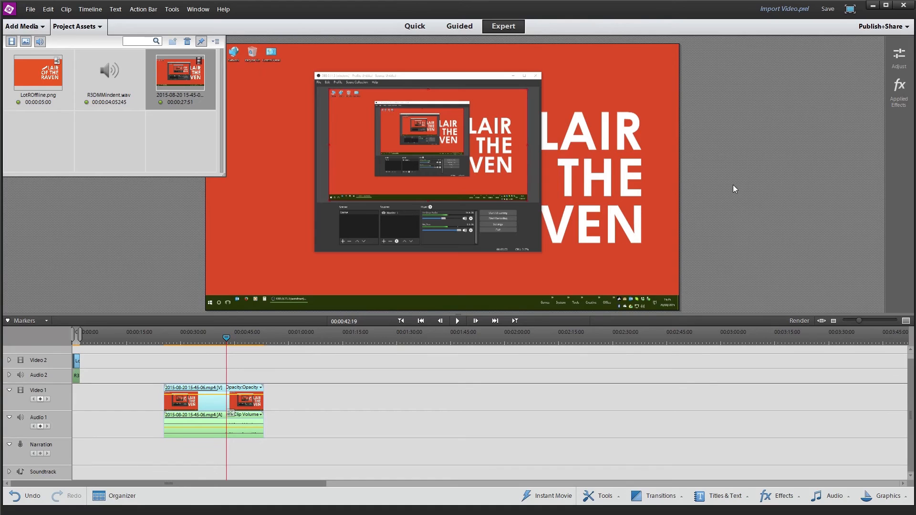
mouse_move(884, 19)
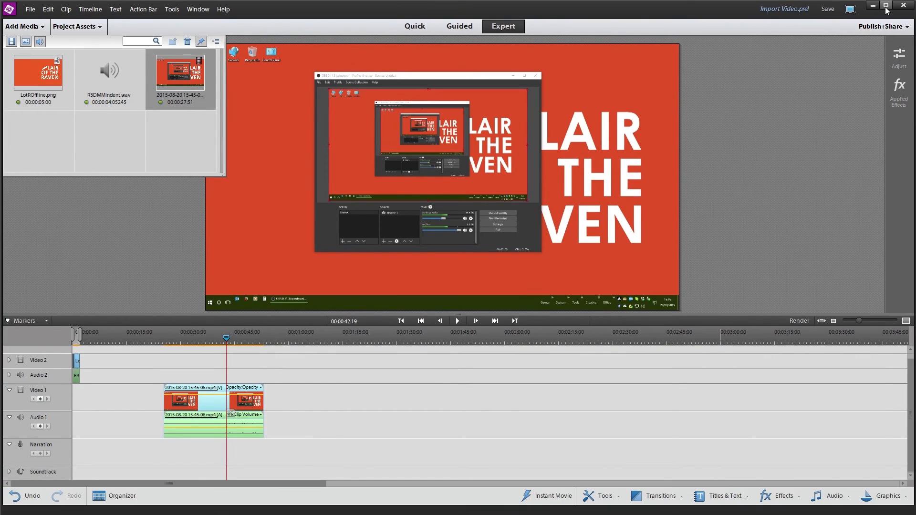
Step: Minimize Premiere Elements after leaving the 60 fps footage interpretation unchanged, so Audacity can start
left_click(7, 500)
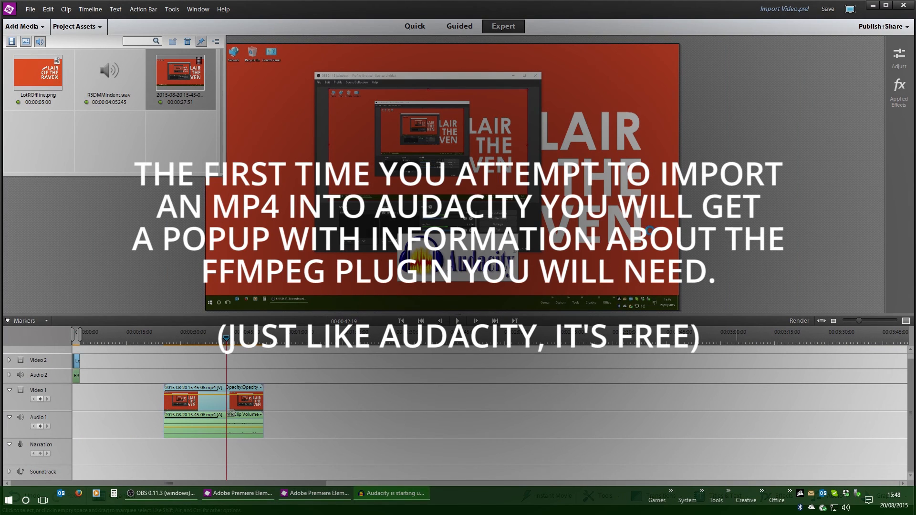
left_click(8, 15)
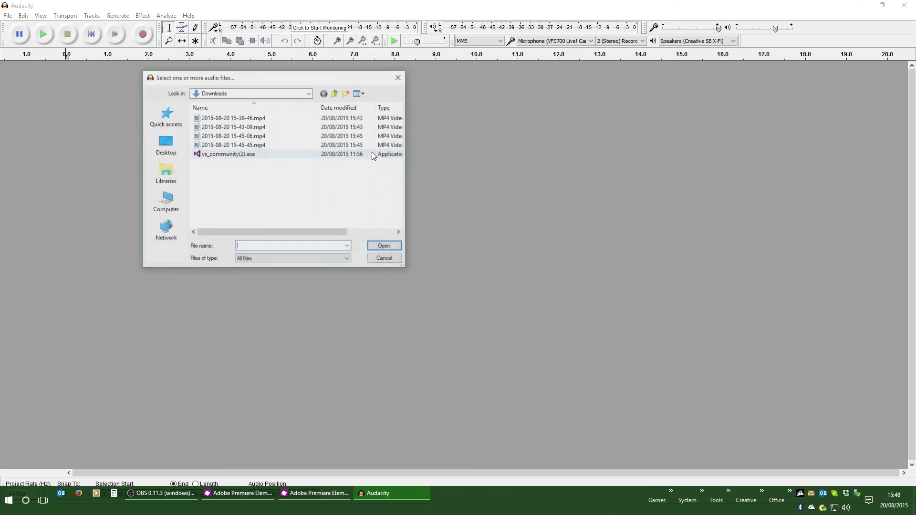
left_click(383, 245)
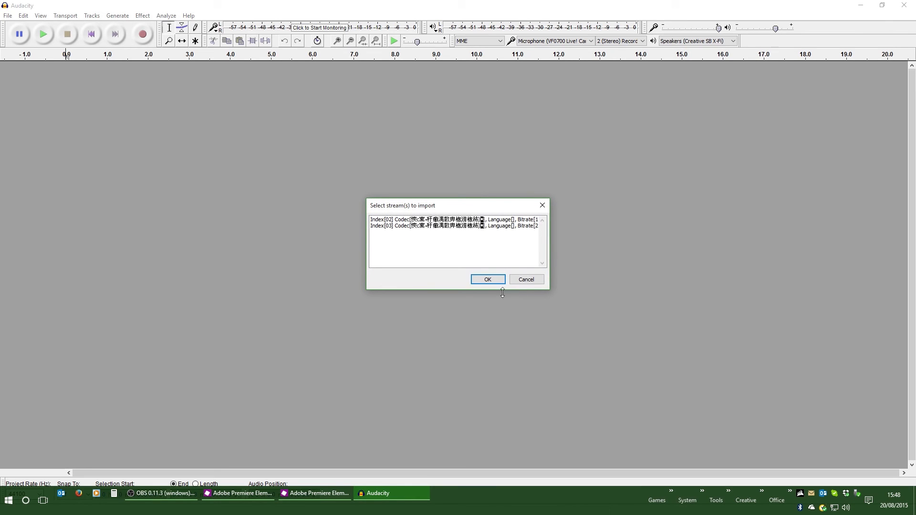
mouse_move(550, 291)
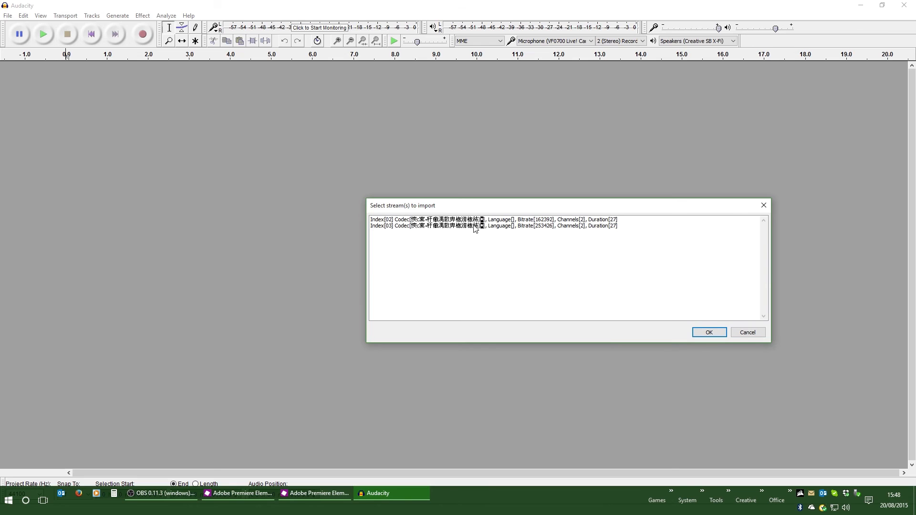
left_click(494, 219)
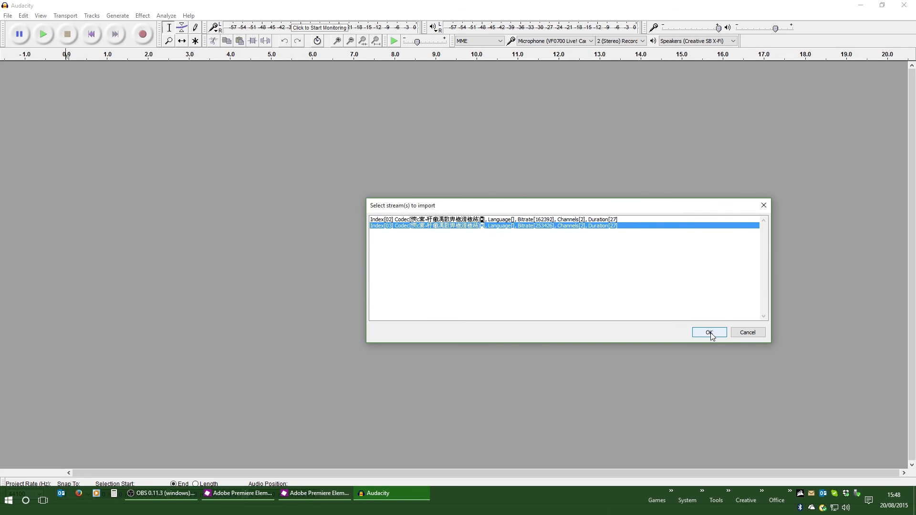
left_click(709, 332)
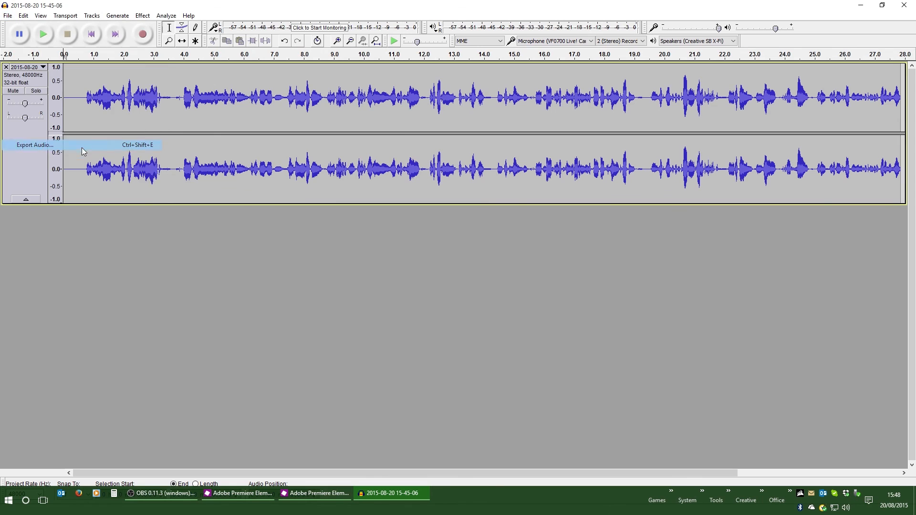
left_click(34, 145)
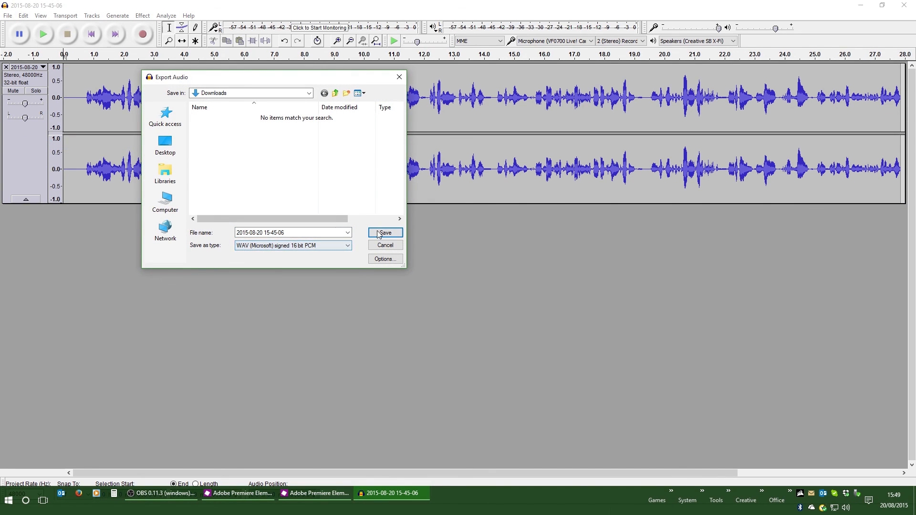
left_click(385, 232)
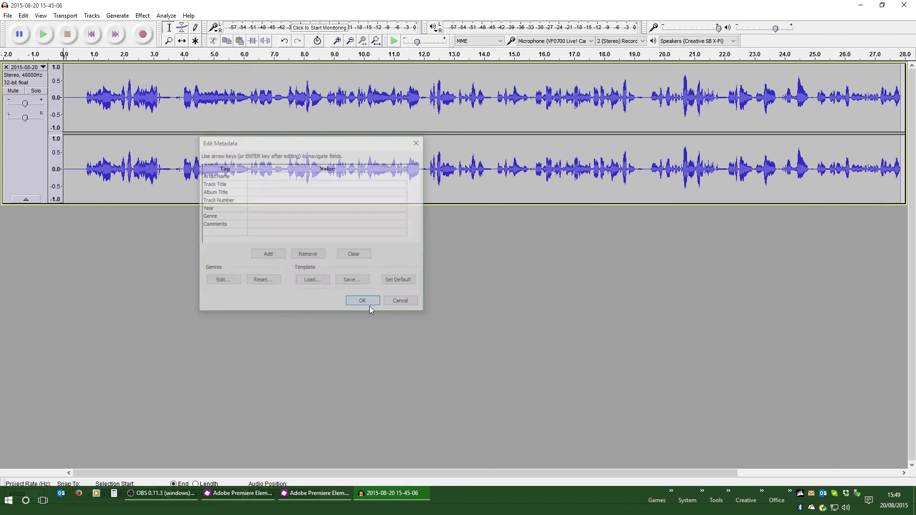
left_click(362, 300)
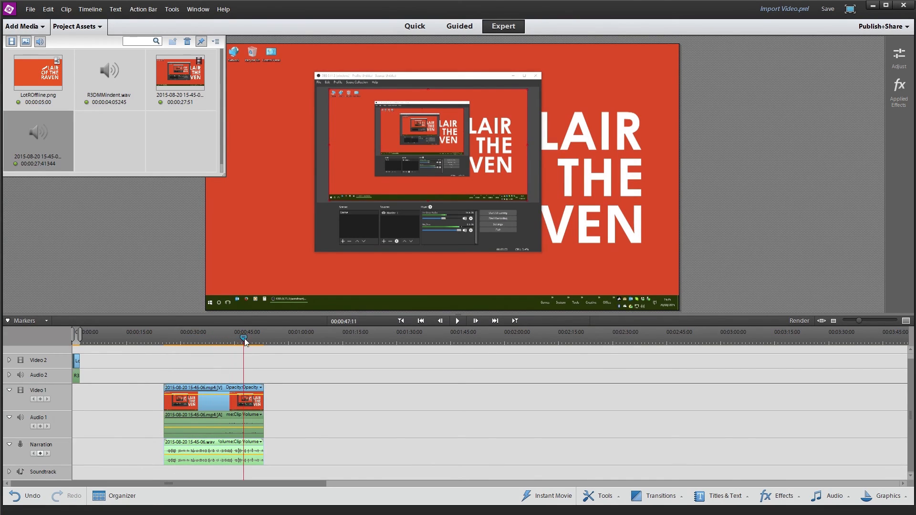
left_click(171, 8)
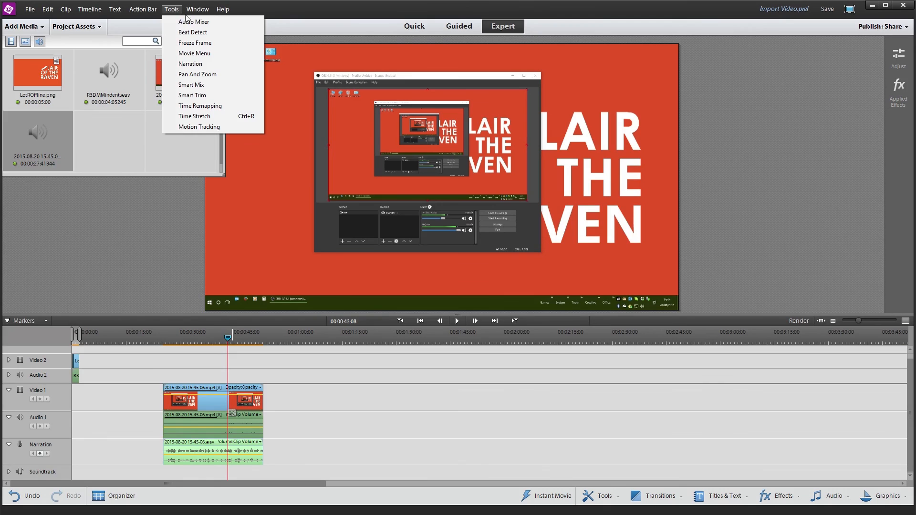
Step: In the Audio Mixer, lower Audio 1 to -19.5 and raise Narration to 6.0, then close the mixer
left_click(193, 22)
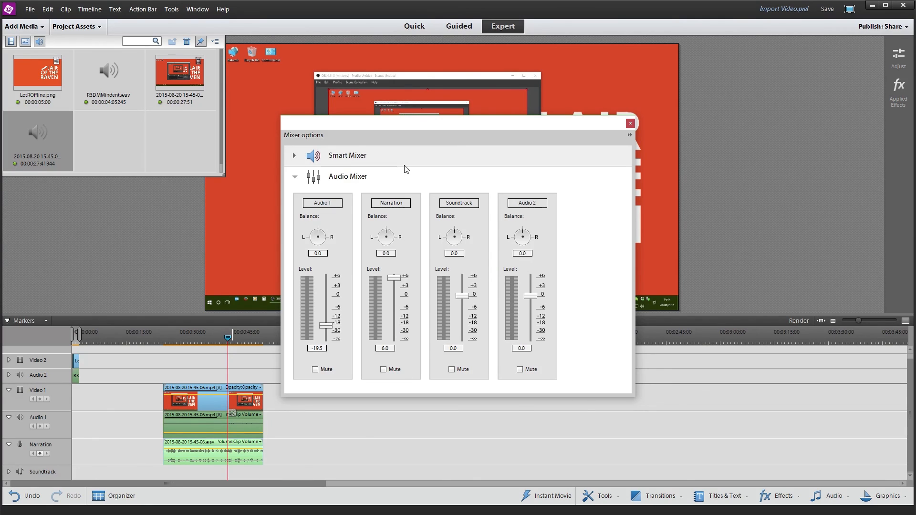
left_click(629, 123)
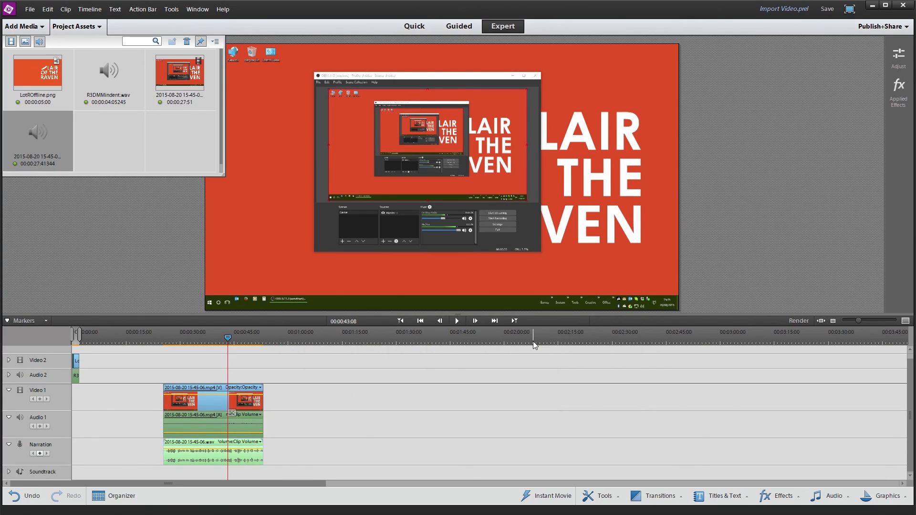